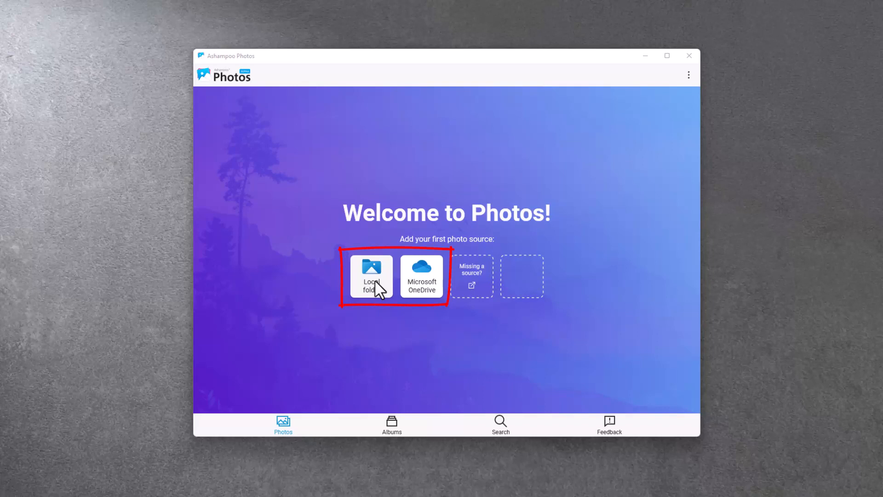
Add the photo directory as a local folder source for the library
click(370, 276)
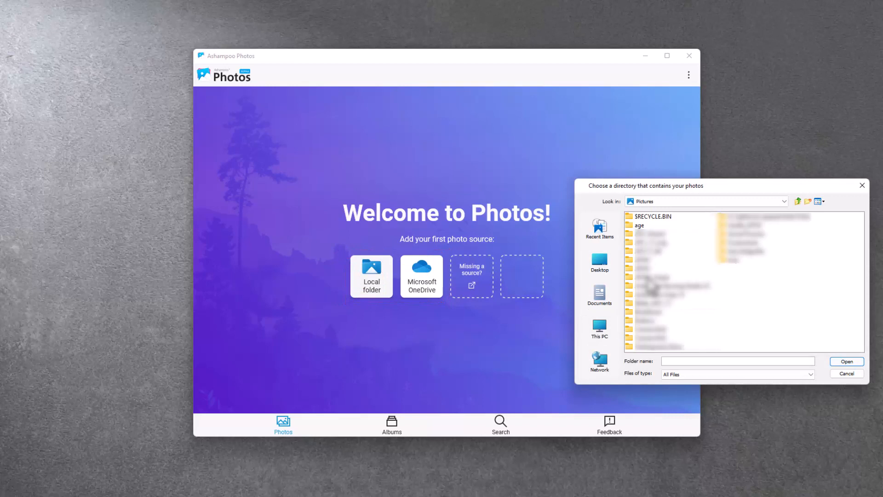
click(640, 225)
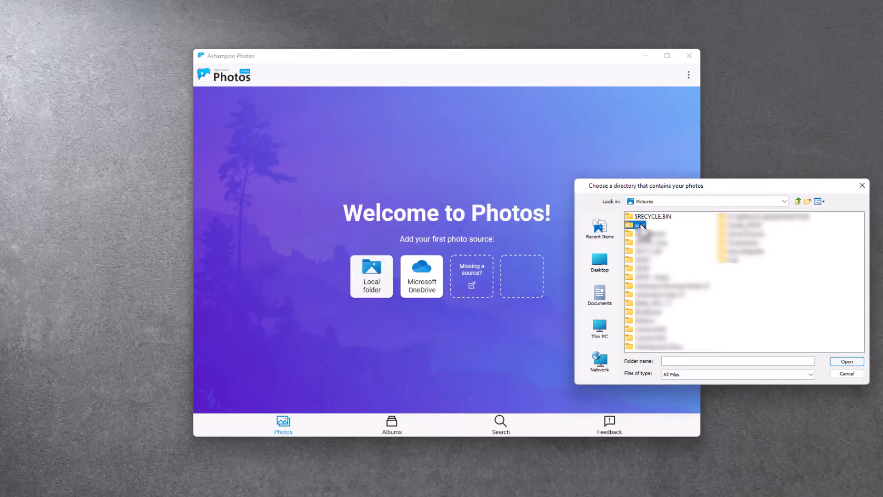
double_click(640, 225)
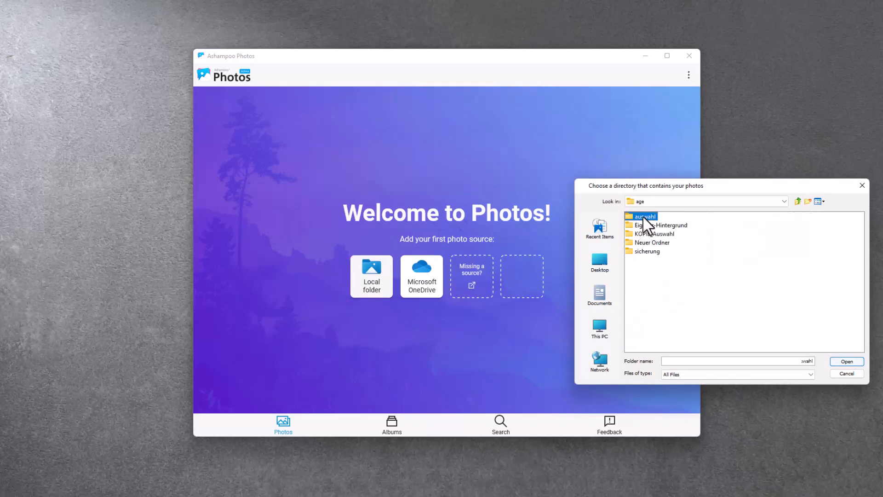
click(846, 361)
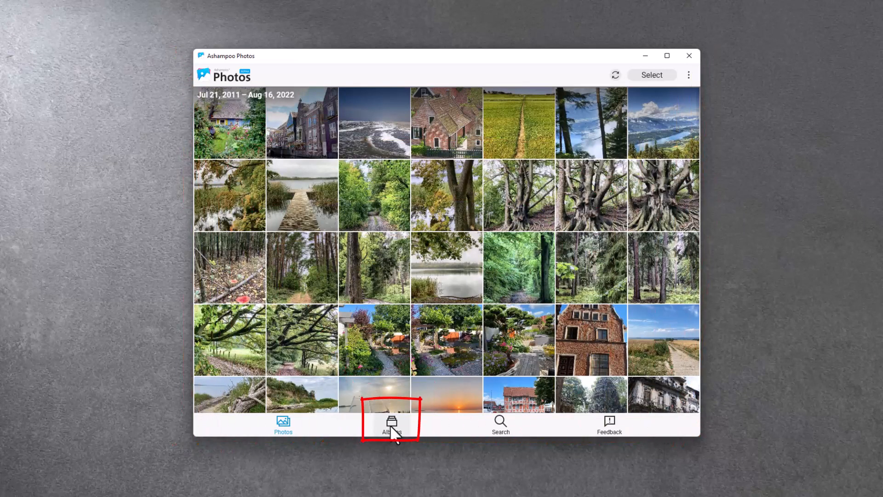
Create a new album titled 'Vacation 2022' from the Albums overview
click(391, 425)
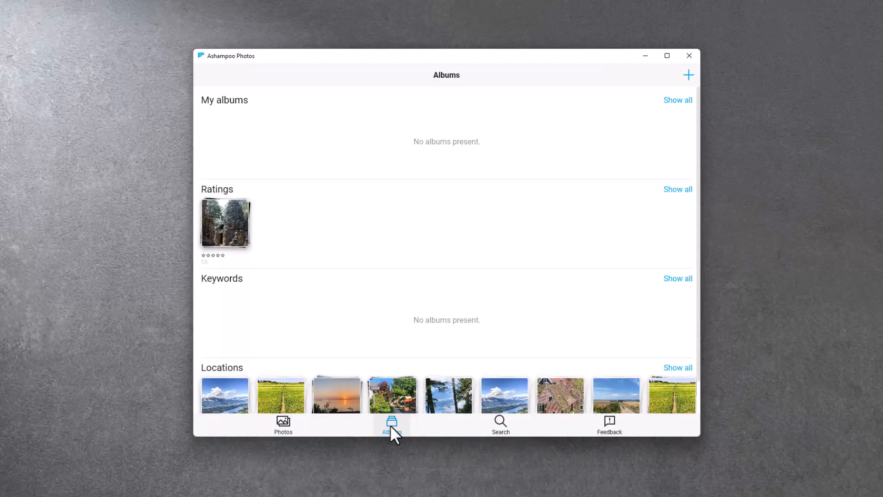
mouse_move(456, 389)
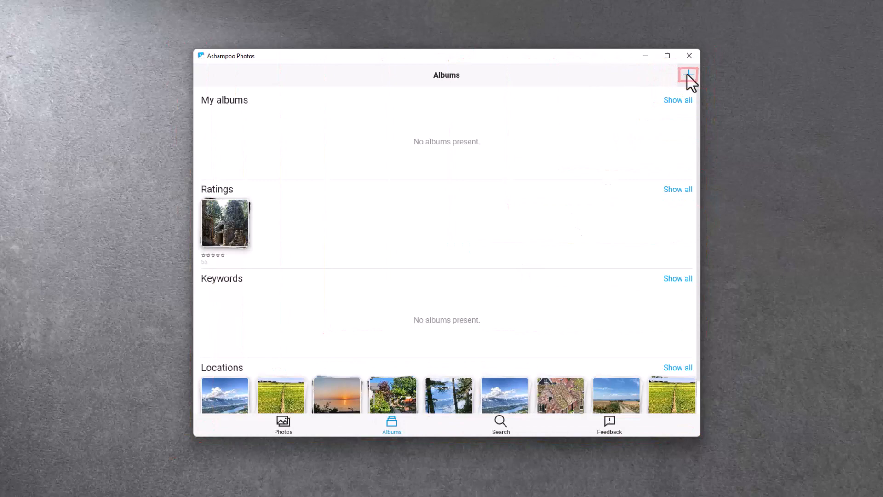
click(687, 75)
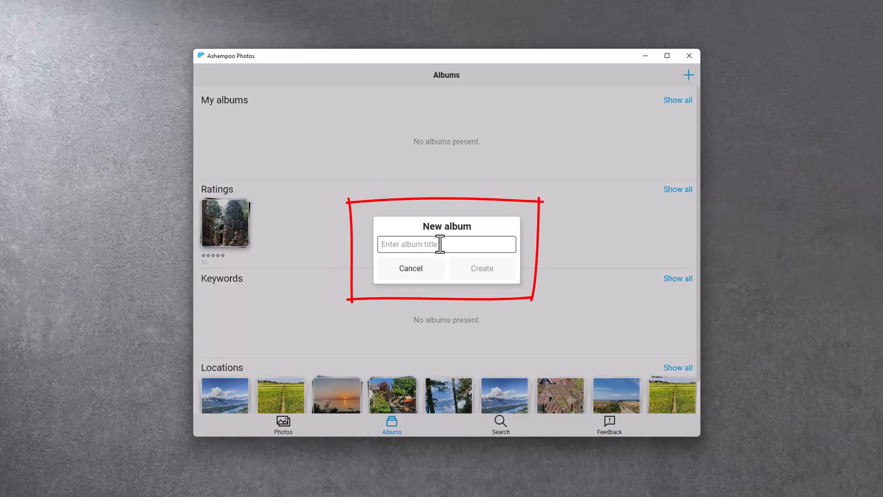
text(Vacation 2022)
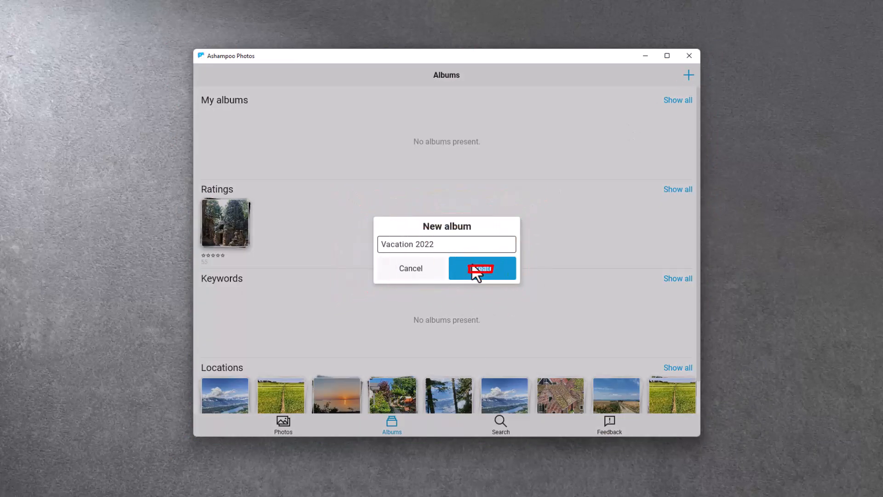
click(481, 268)
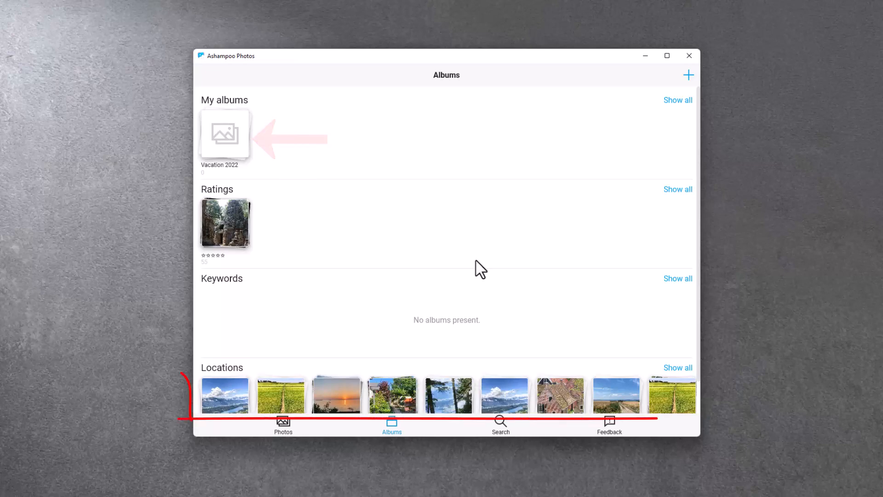
Open the beach photo from the library and add it to Vacation 2022
click(283, 425)
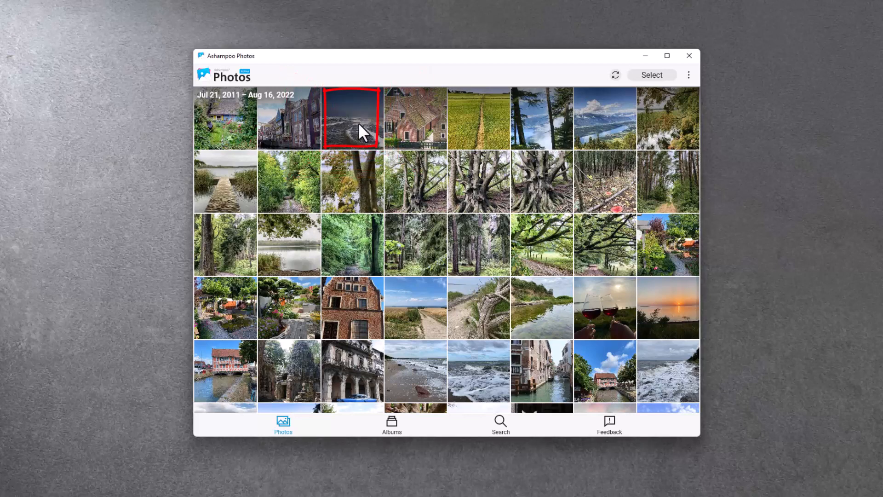
double_click(351, 118)
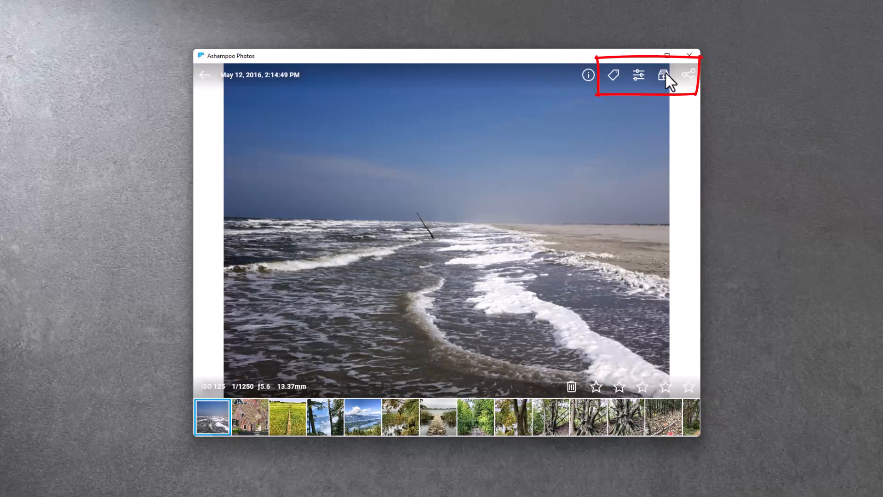
click(663, 75)
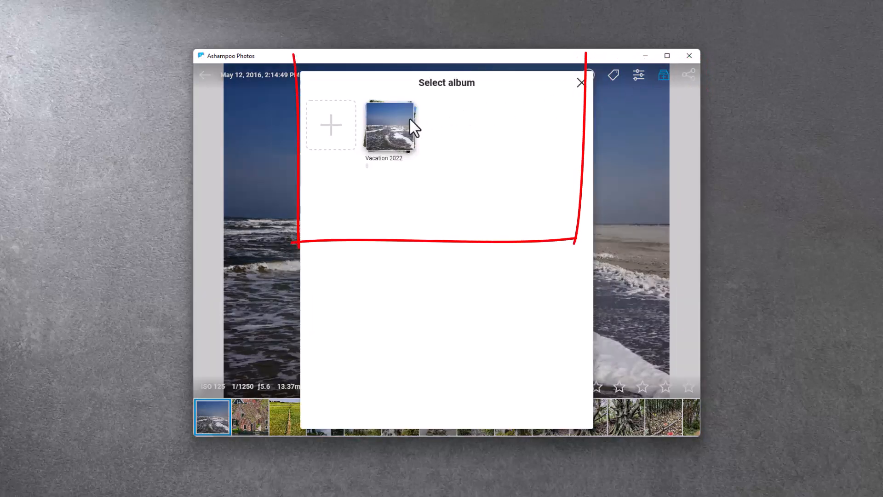
click(390, 125)
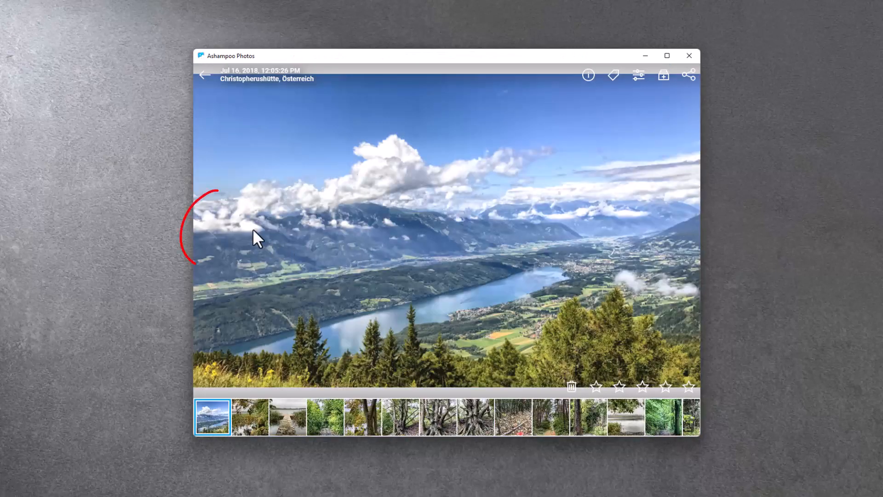
Go back to the tall forest photo and add it to Vacation 2022
click(212, 230)
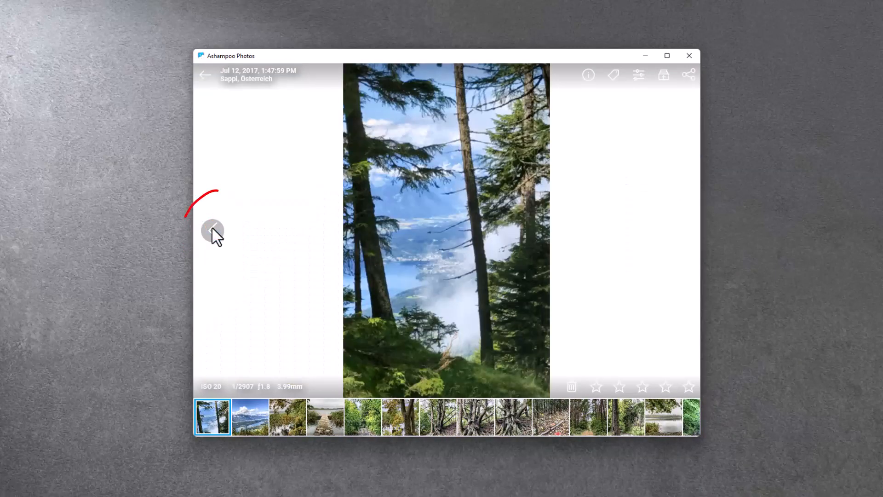
click(213, 231)
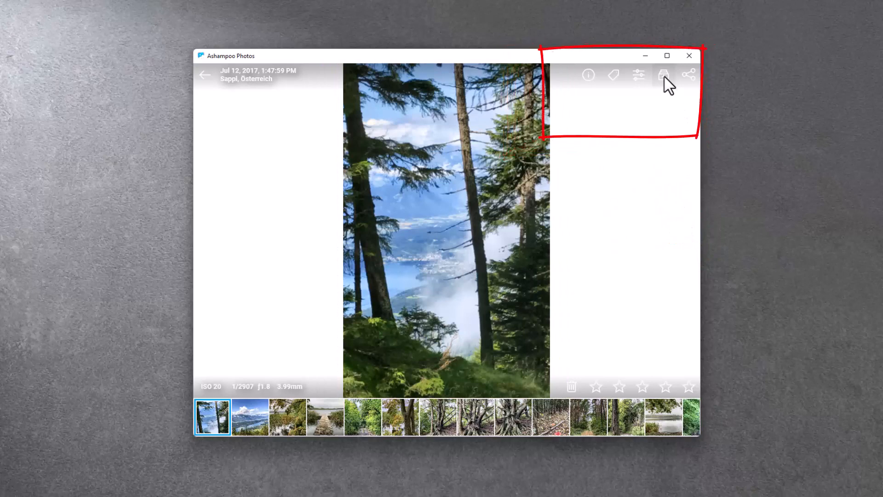
click(664, 75)
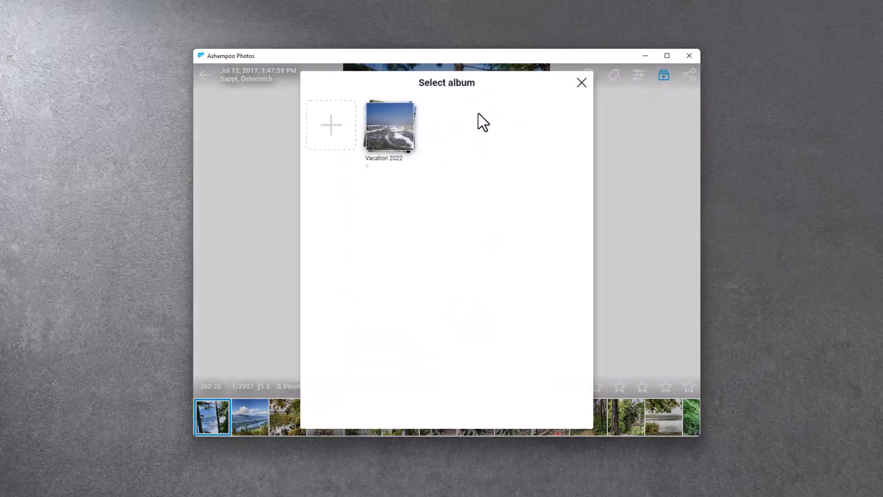
click(580, 83)
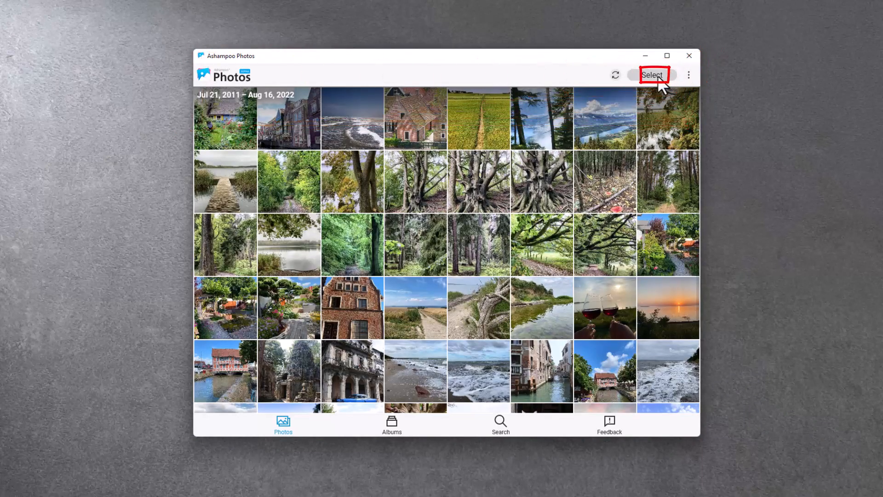
Start selecting several library photos at once with Select
click(652, 74)
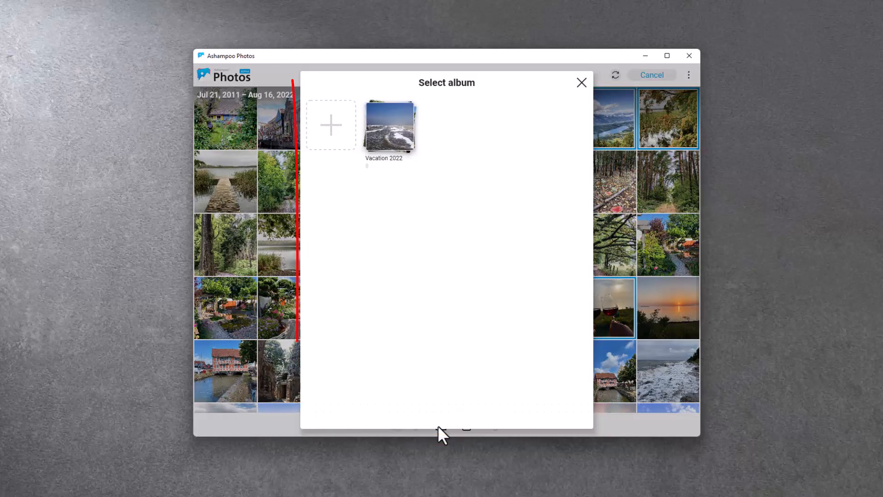
mouse_move(390, 149)
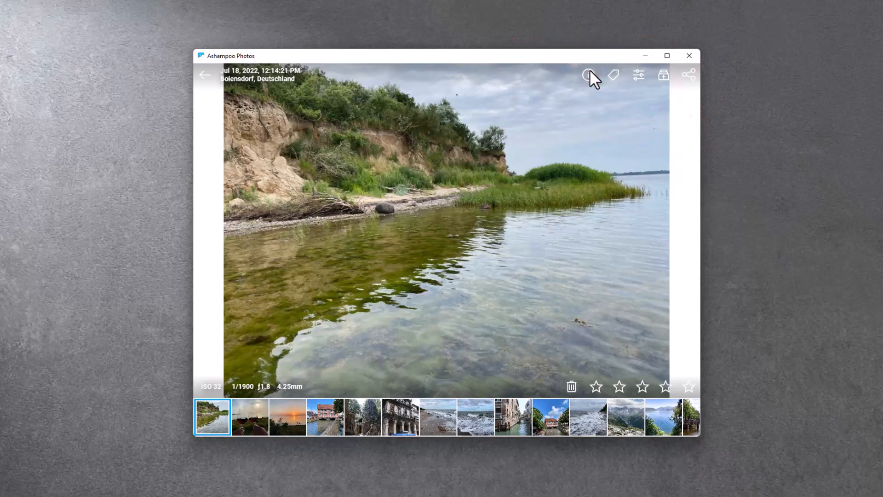
Show and hide the Boiensdorf lake photo's camera and file details, then return to the library
click(589, 75)
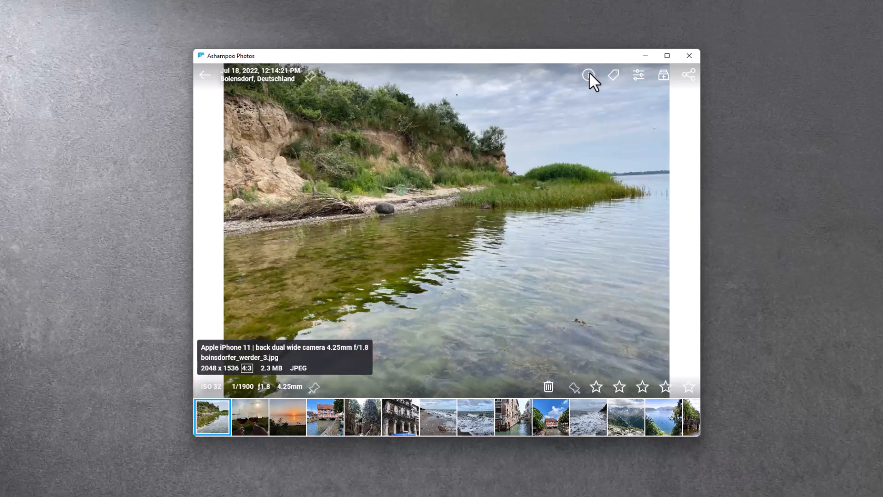
click(588, 75)
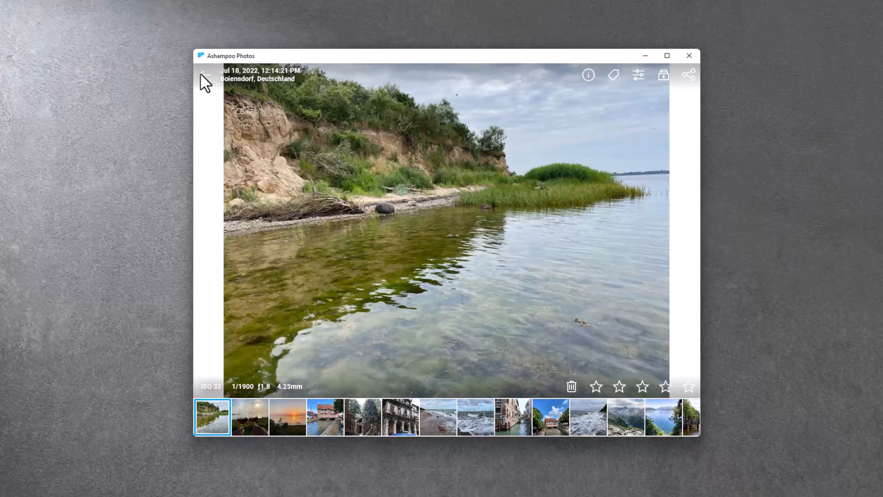
click(204, 75)
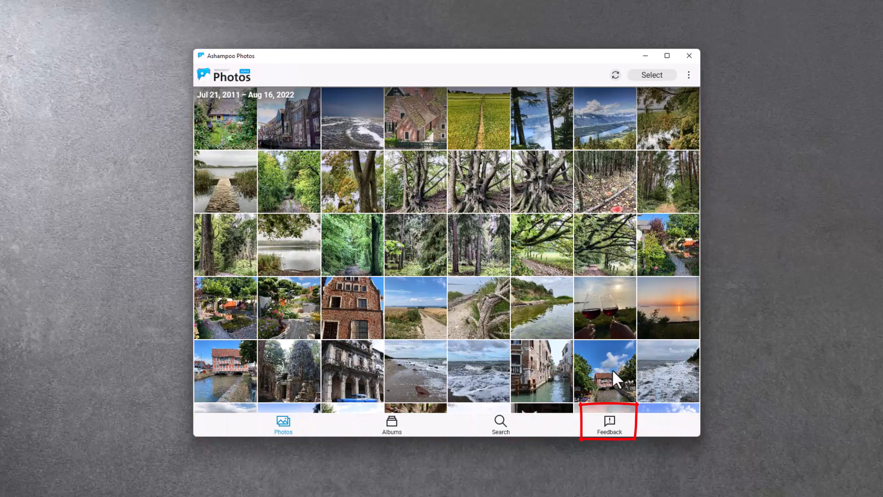
Launch the online feedback portal from the Feedback page, then scroll the photo library down
click(608, 424)
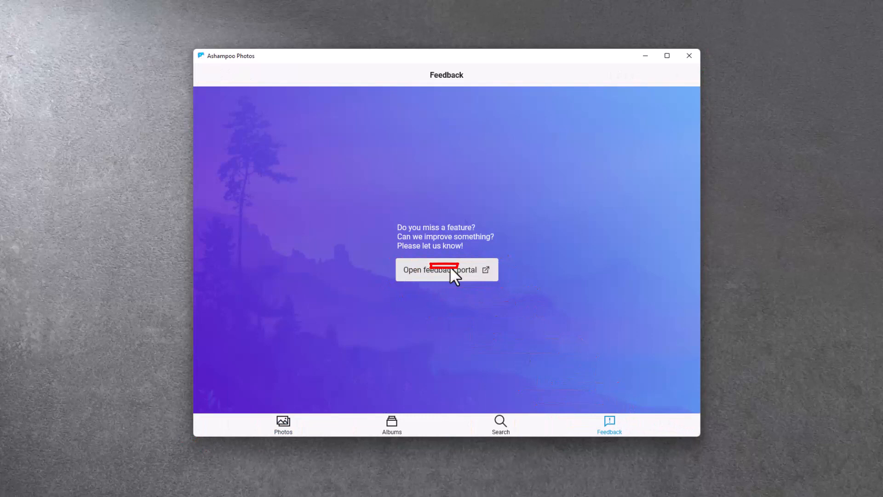
click(446, 269)
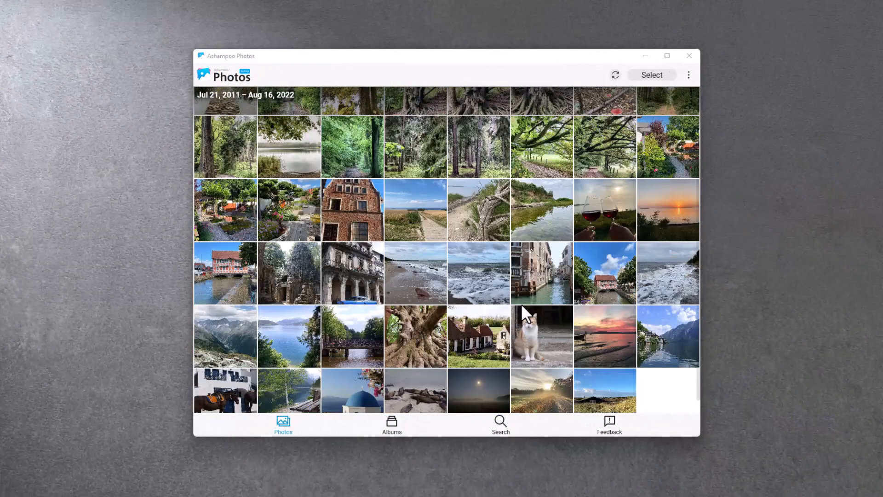
scroll(down, 3)
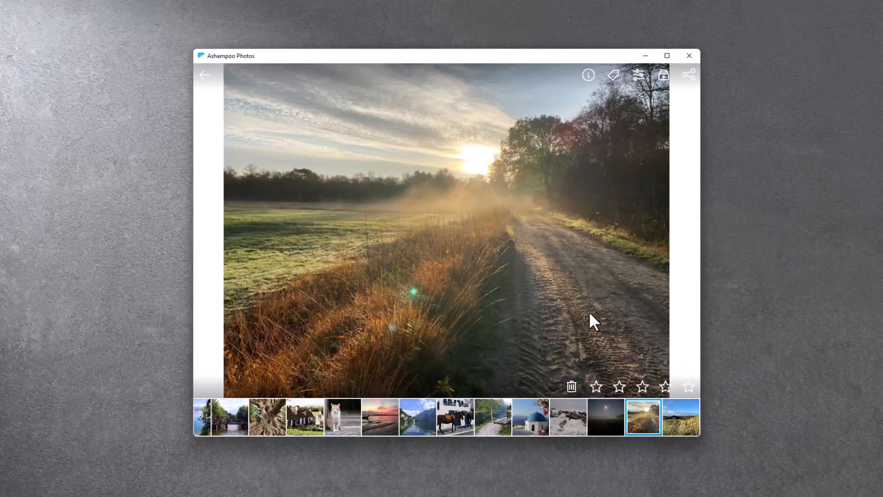
mouse_move(642, 200)
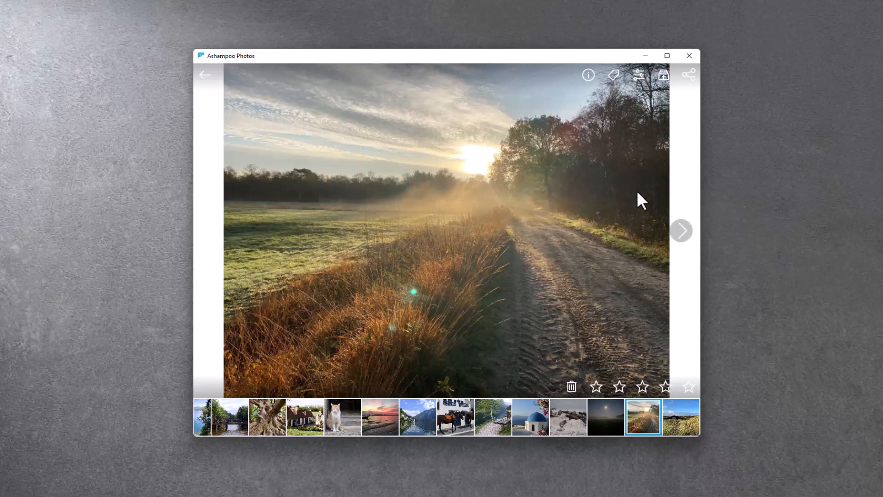
Switch the misty sunrise photo into editing mode to see the planned-tools notice
click(639, 74)
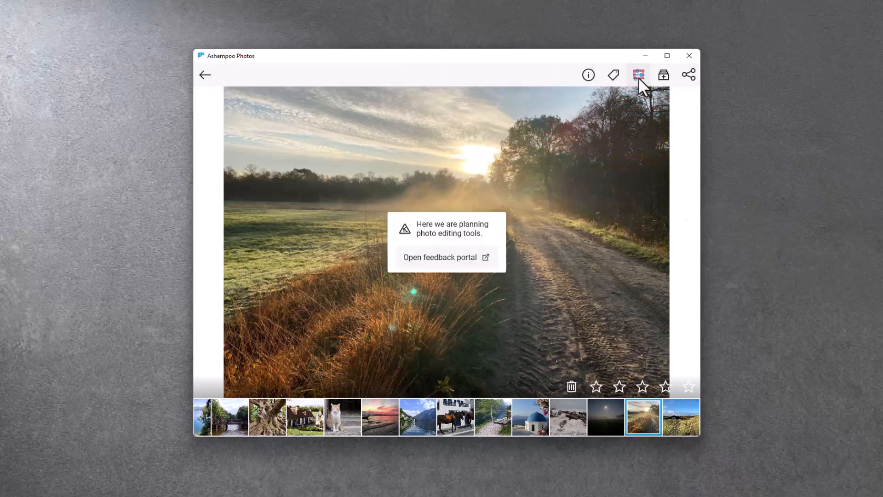
click(639, 74)
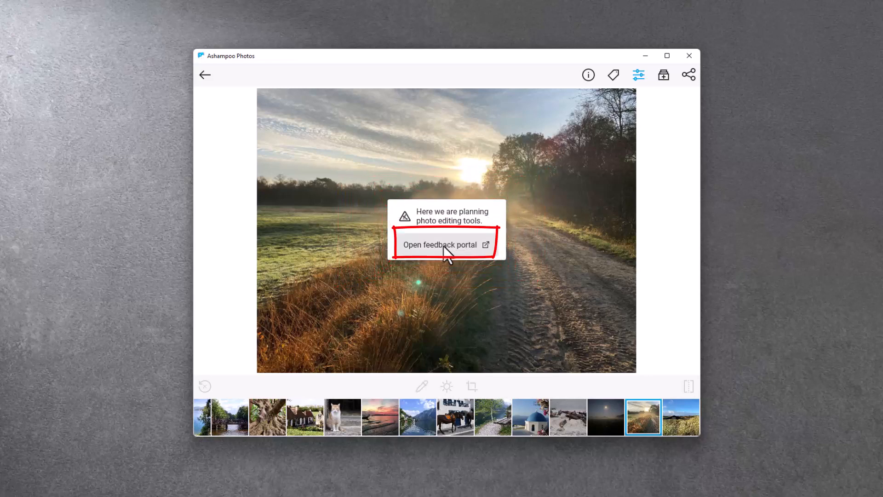
Open the Ashampoo Photos feedback portal in the browser from the editing notice
click(441, 245)
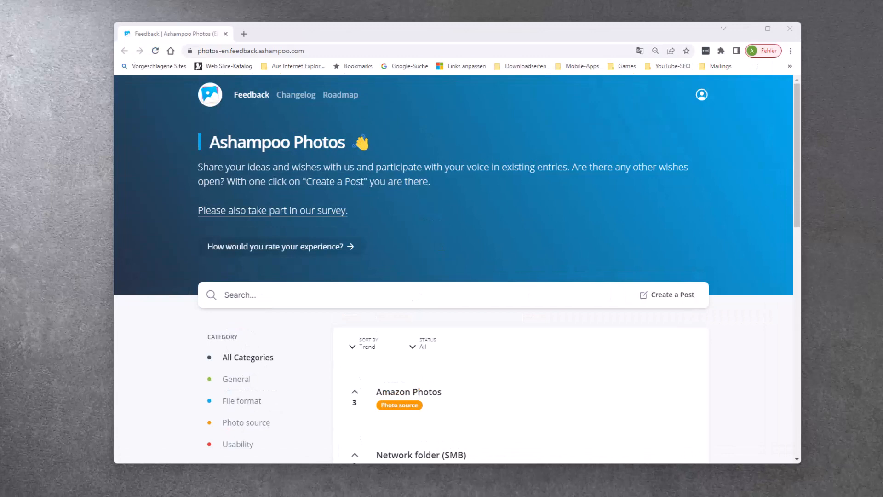
mouse_move(603, 245)
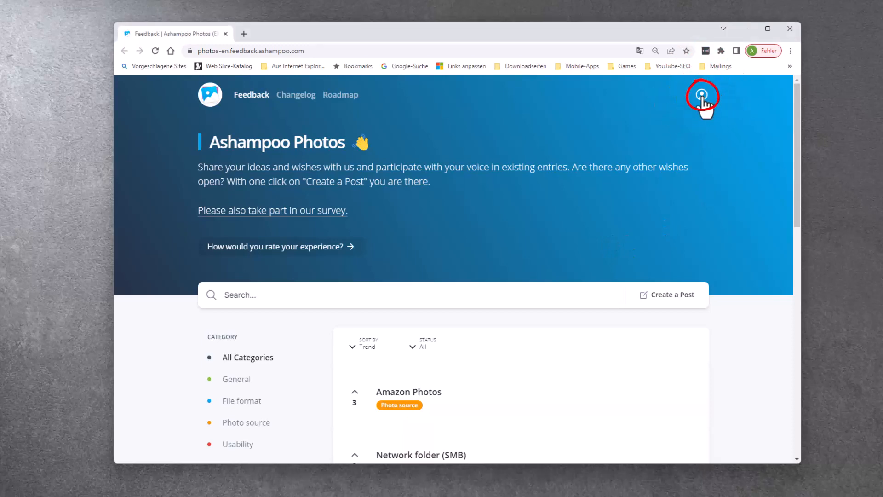
Sign in to the portal by email with a verification code, then close the prompt
click(701, 94)
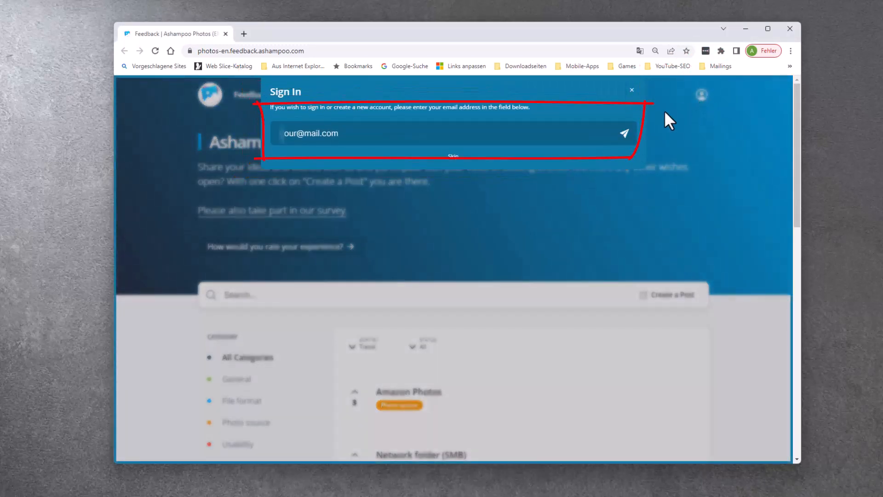
click(349, 133)
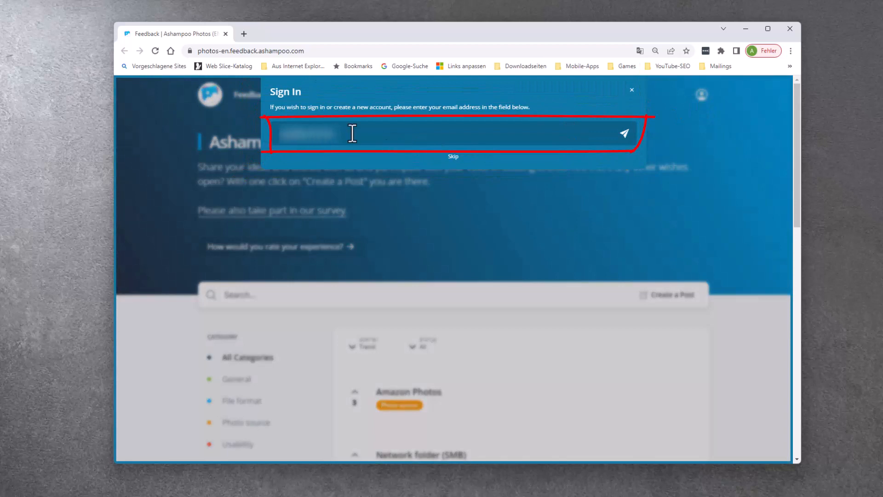
text(.com)
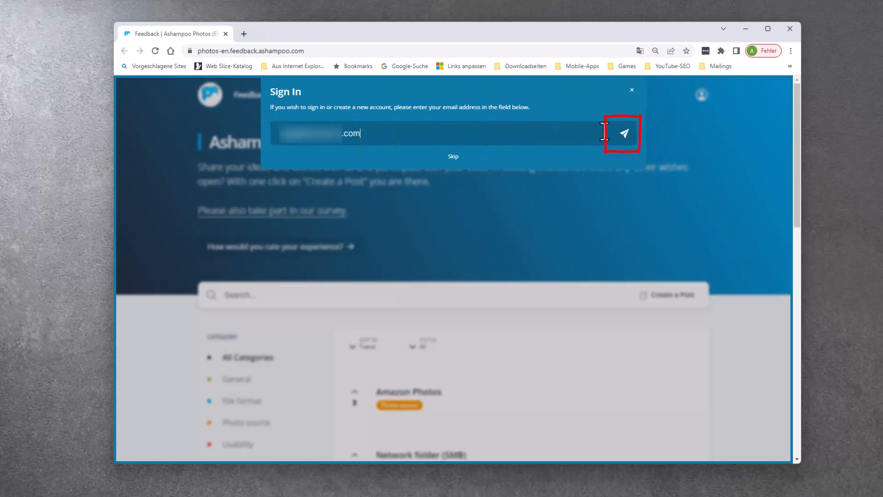
click(622, 134)
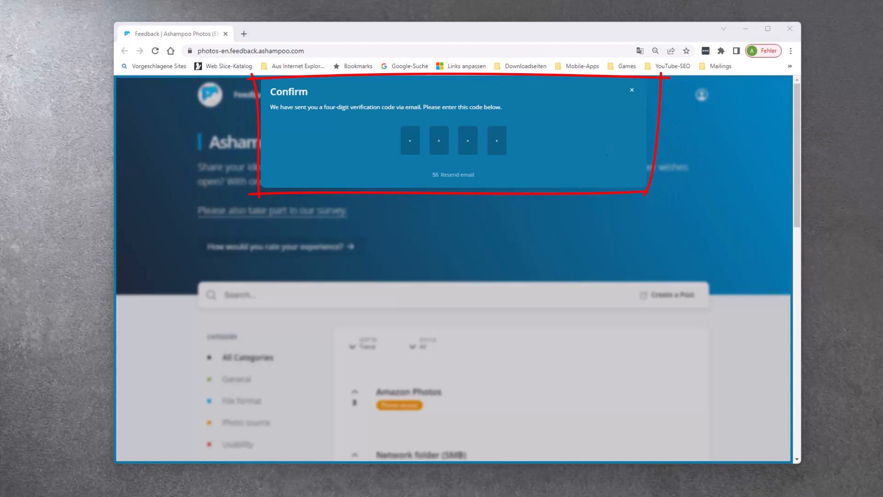
text(08)
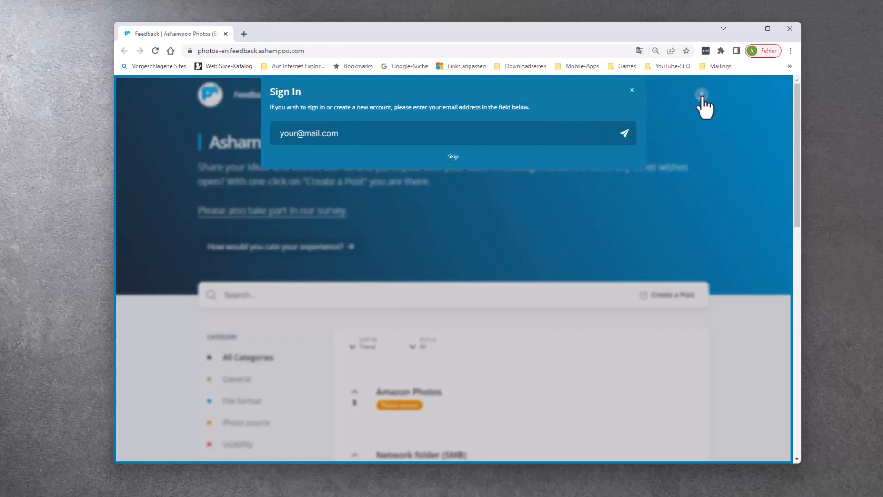
click(630, 90)
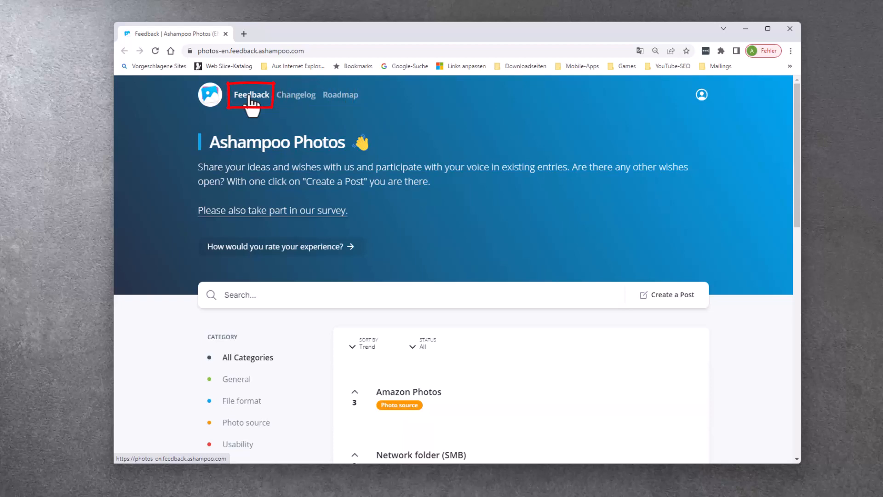
Go through the Feedback overview and Changelog to reach the Roadmap page
click(295, 94)
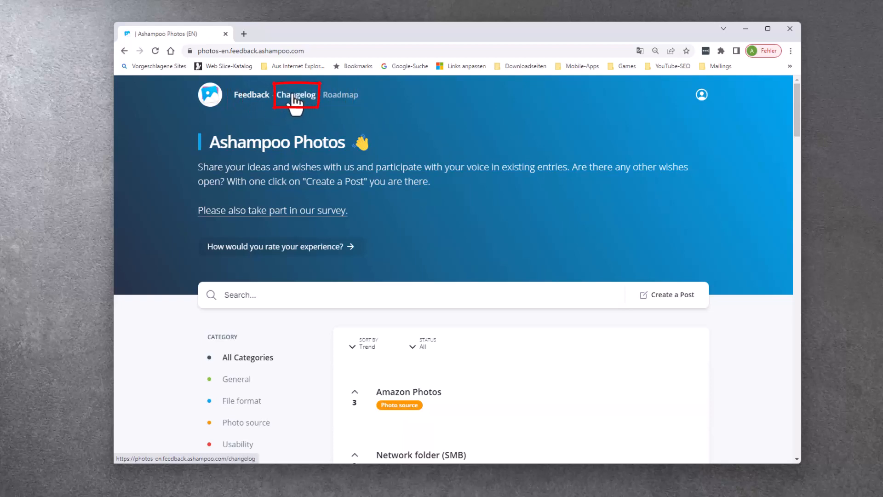
click(297, 94)
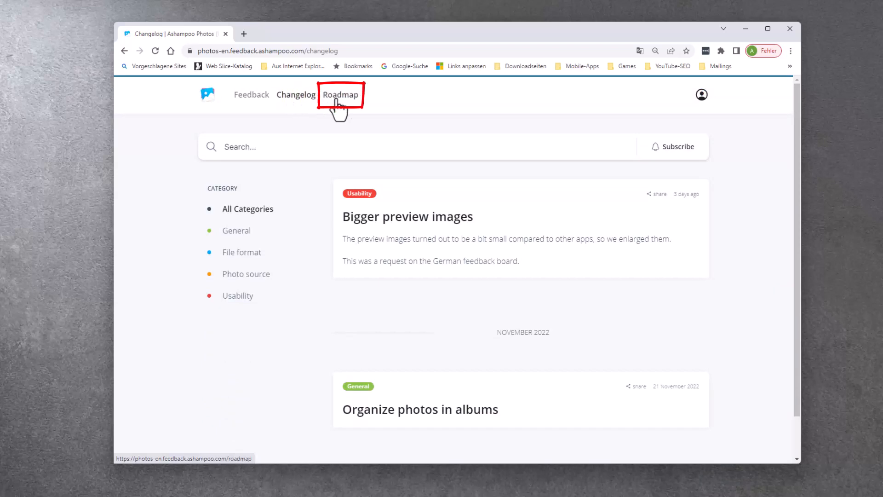
click(341, 94)
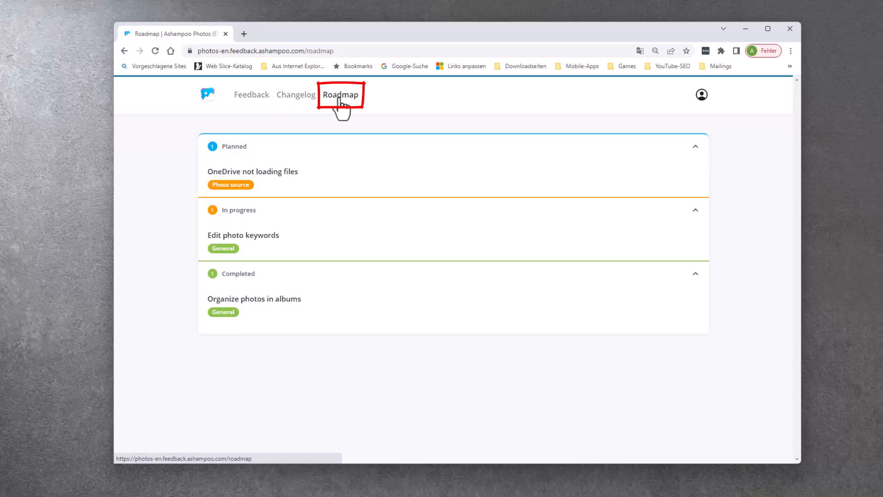
mouse_move(304, 101)
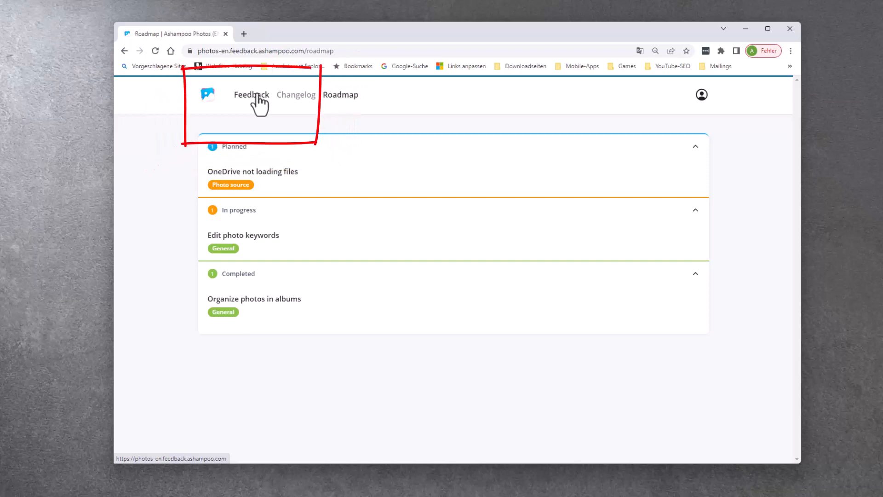
Search Feedback for 'color auto-optimization' and, with no results, start a new post
click(251, 93)
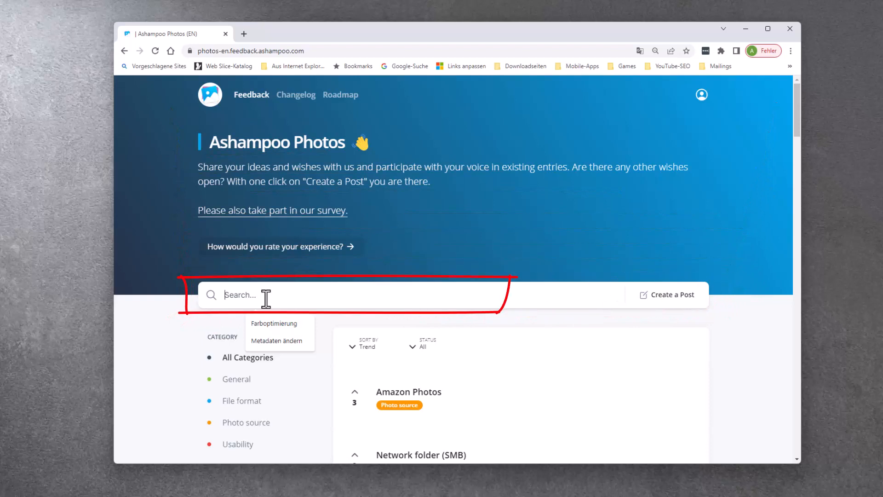
text(color auto-optimization)
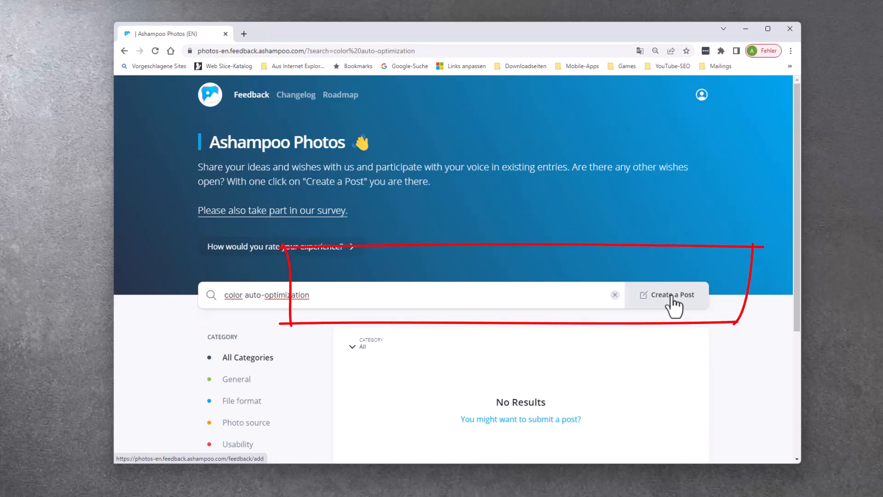
click(668, 294)
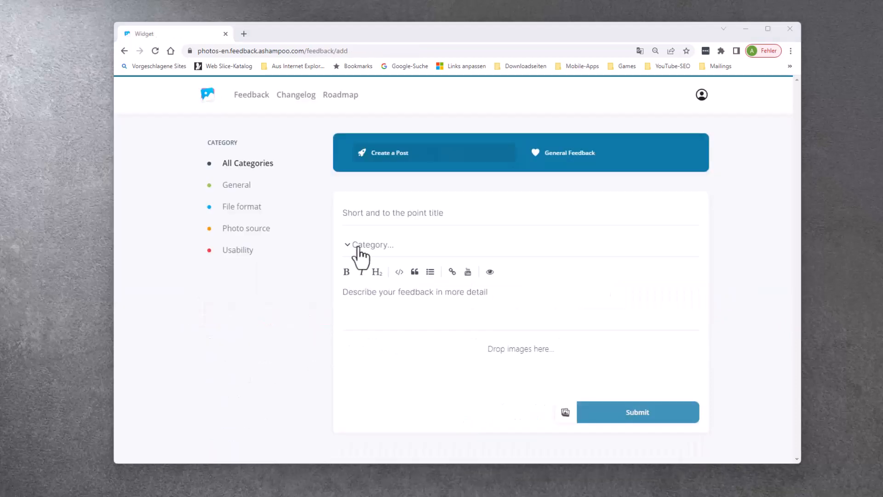
Post 'Color auto-optimization' in the General category with its description
click(392, 213)
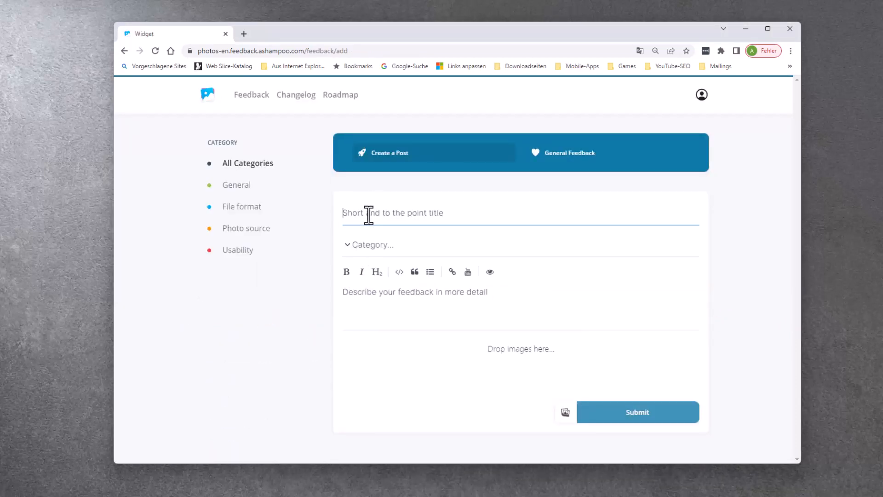
text(Color auto-optimization)
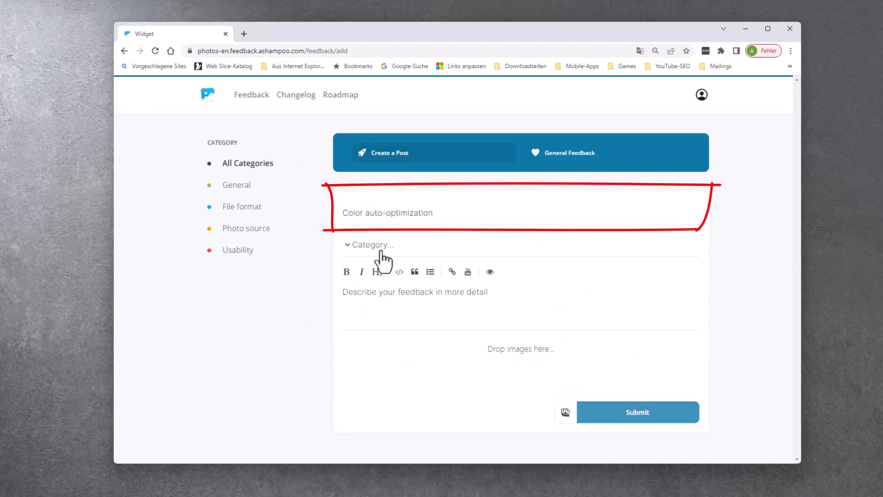
click(373, 244)
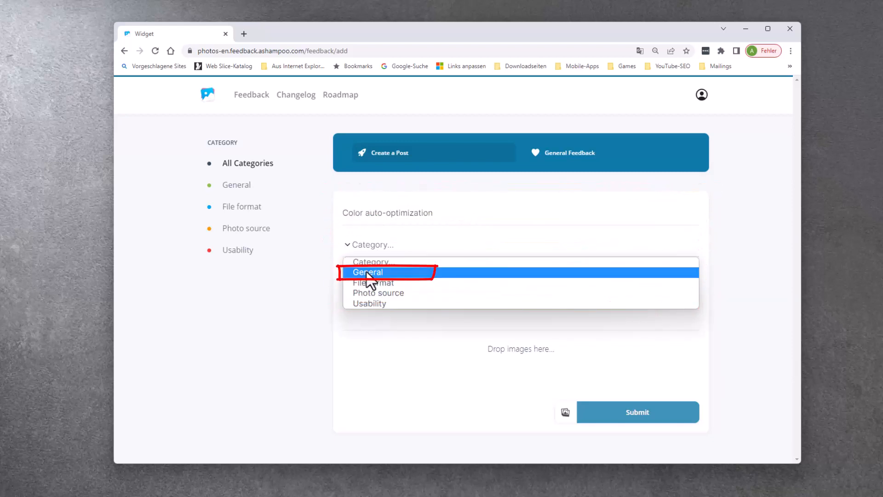
click(367, 272)
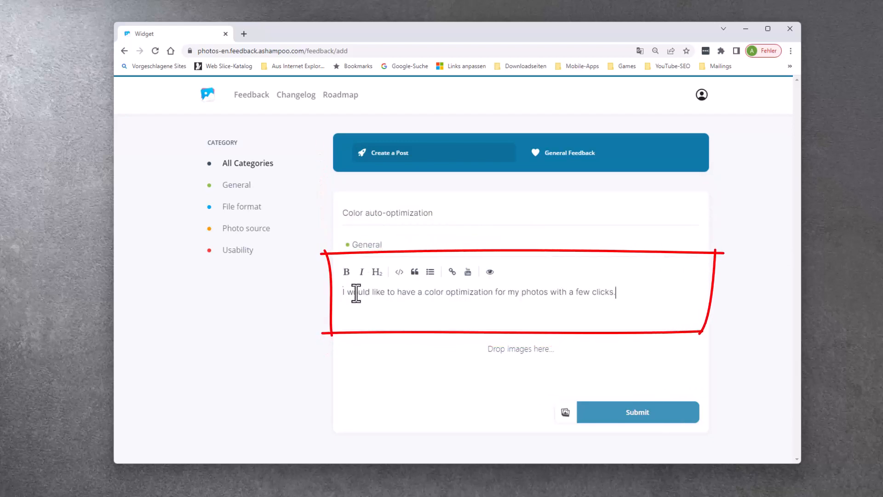
mouse_move(445, 397)
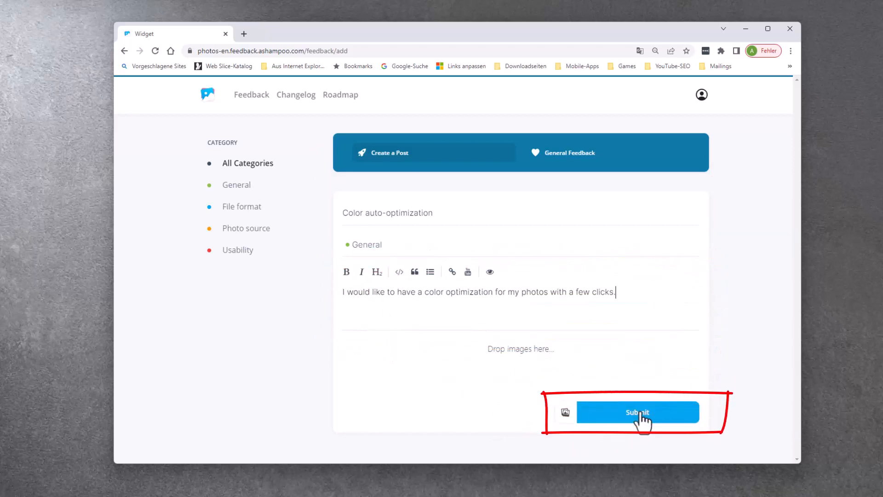
click(637, 412)
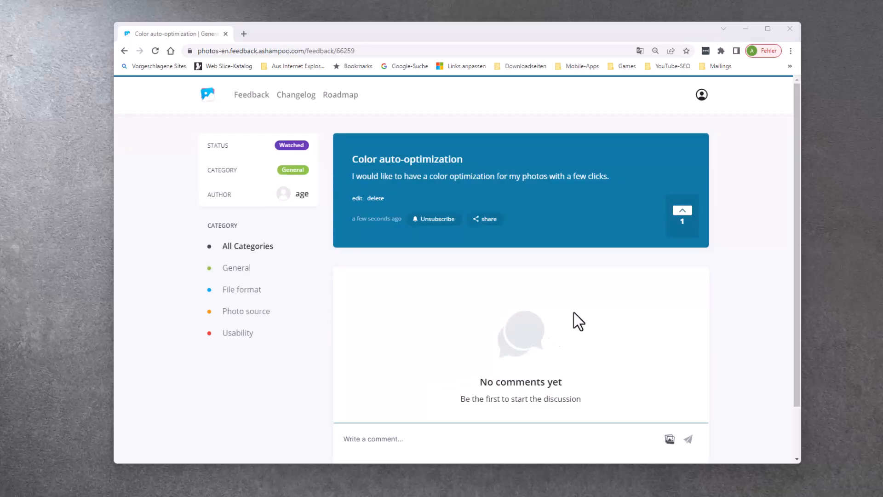
mouse_move(545, 298)
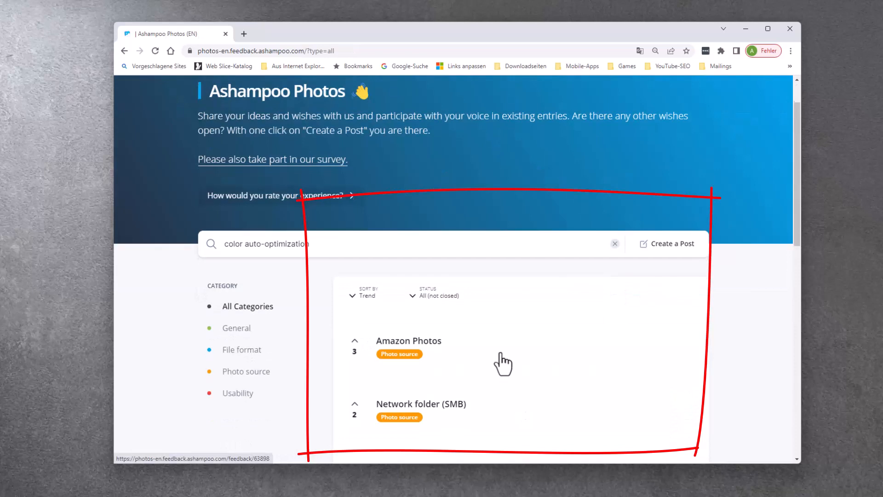
Upvote the Rotate and Amazon Photos requests, bringing Amazon Photos to 4 votes
scroll(down, 3)
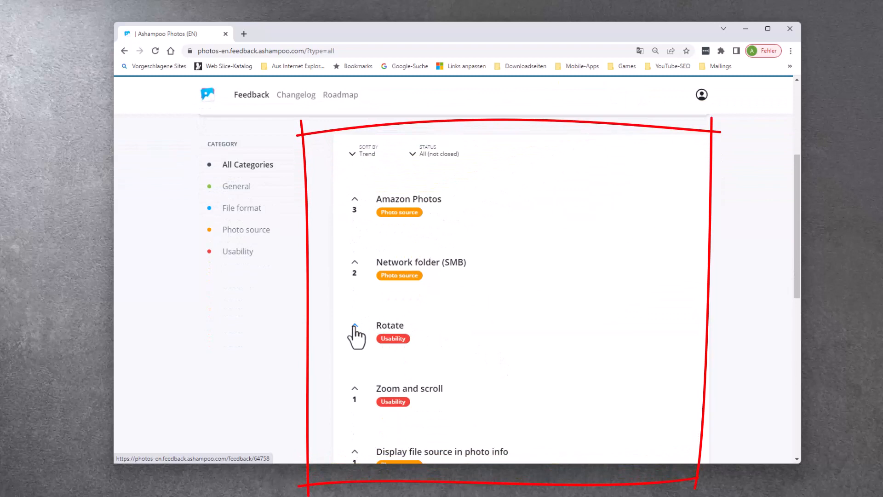
click(354, 330)
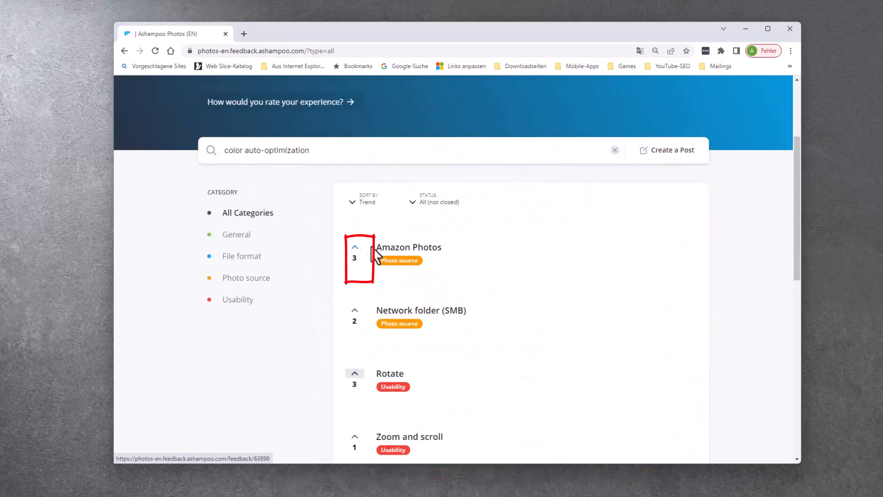
click(354, 247)
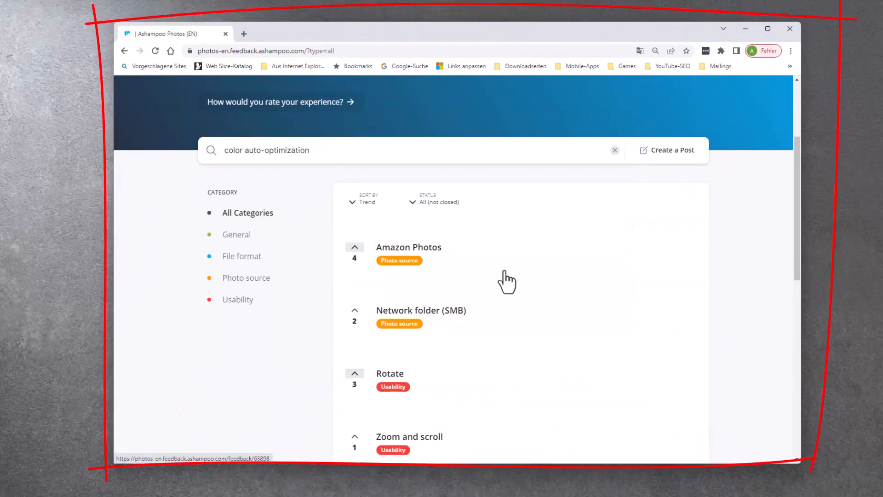